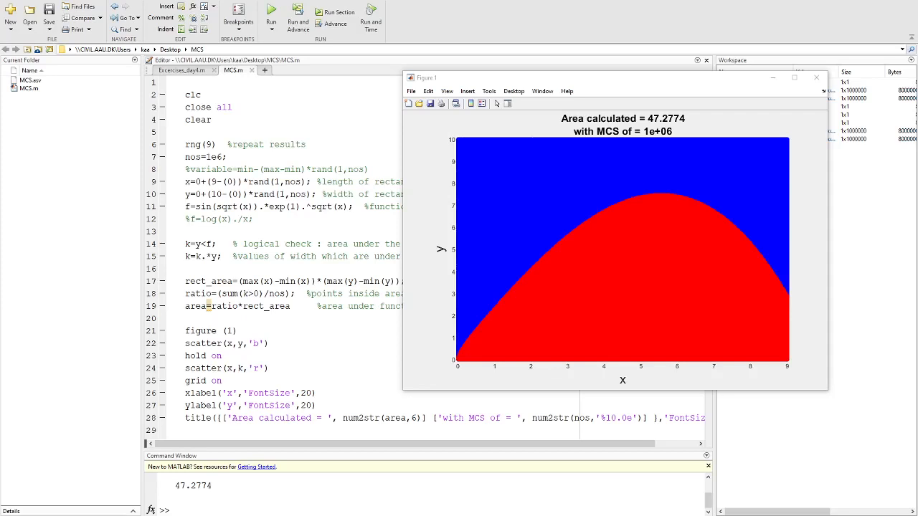
mouse_move(160, 227)
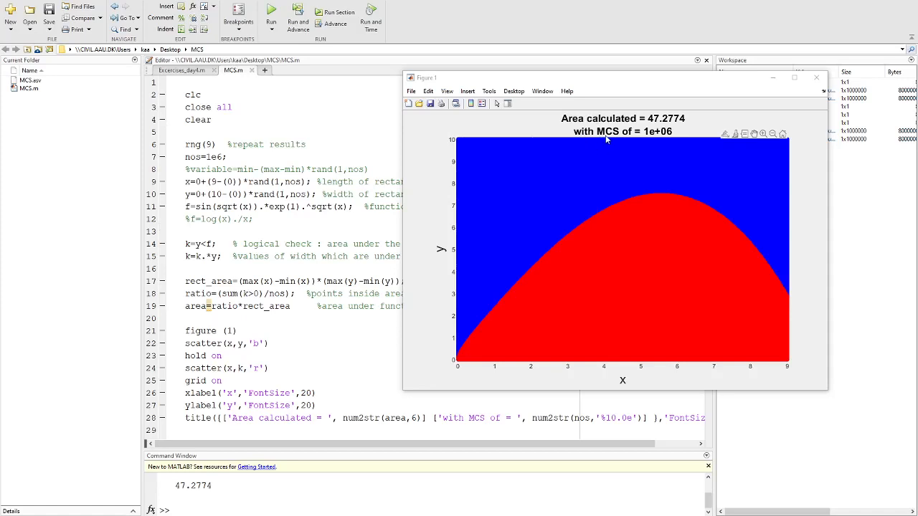
mouse_move(611, 137)
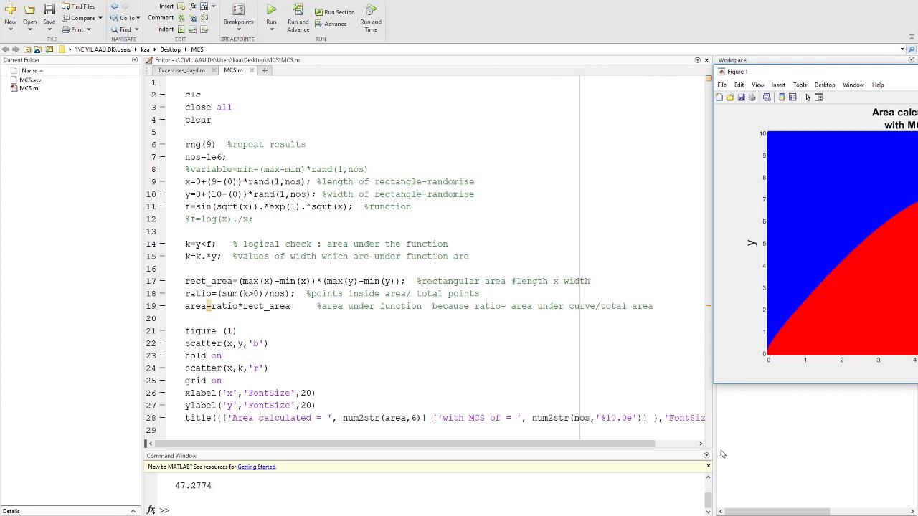
mouse_move(714, 450)
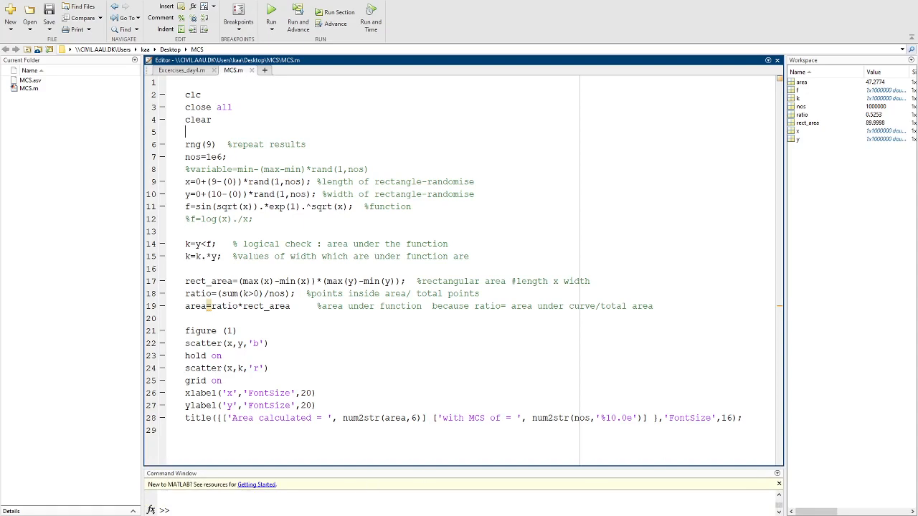
Bring the Figure 1 Monte Carlo plot showing area 47.2774 back over the script.
click(271, 12)
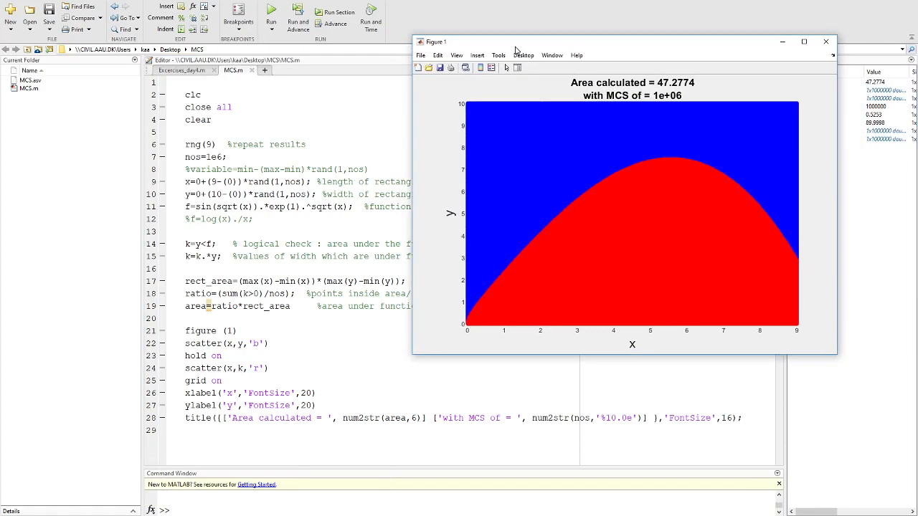
mouse_move(255, 338)
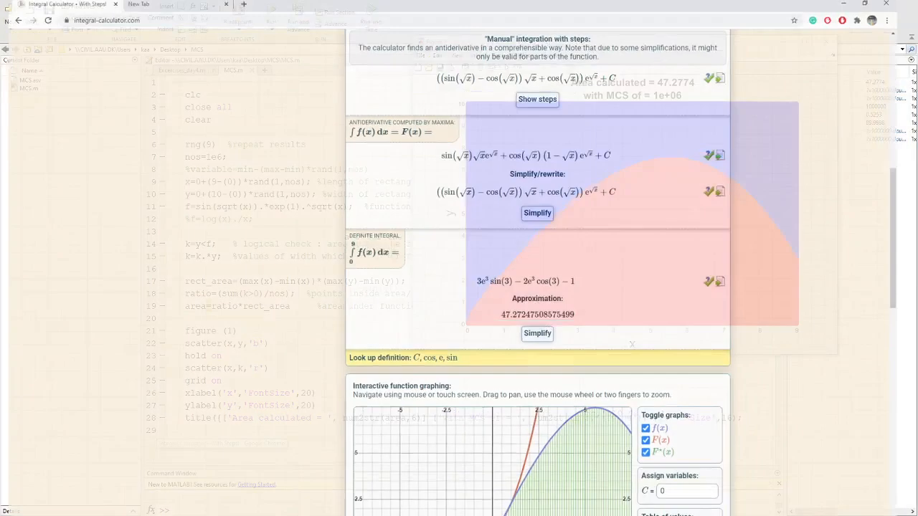
Scroll the Integral Calculator results to read 47.27247 for sin(√x)·e^√x over 0–9.
scroll(up, 3)
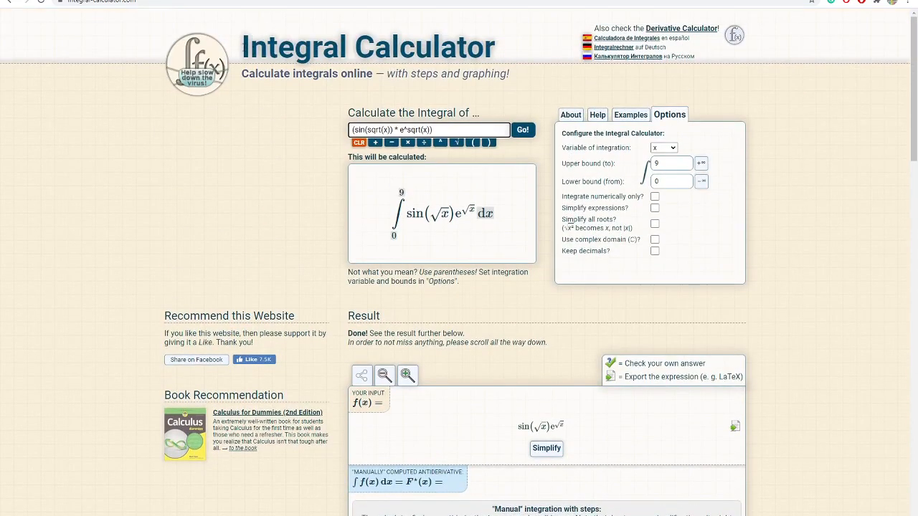
mouse_move(407, 202)
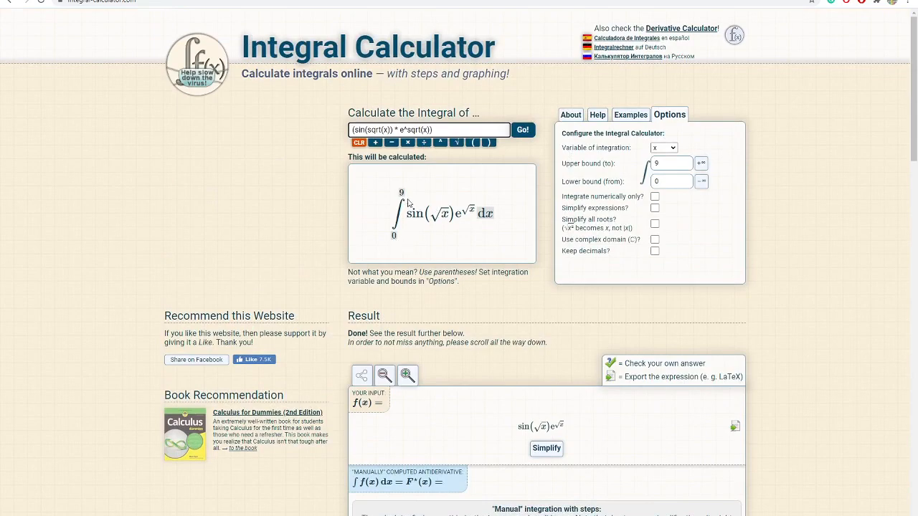
scroll(down, 3)
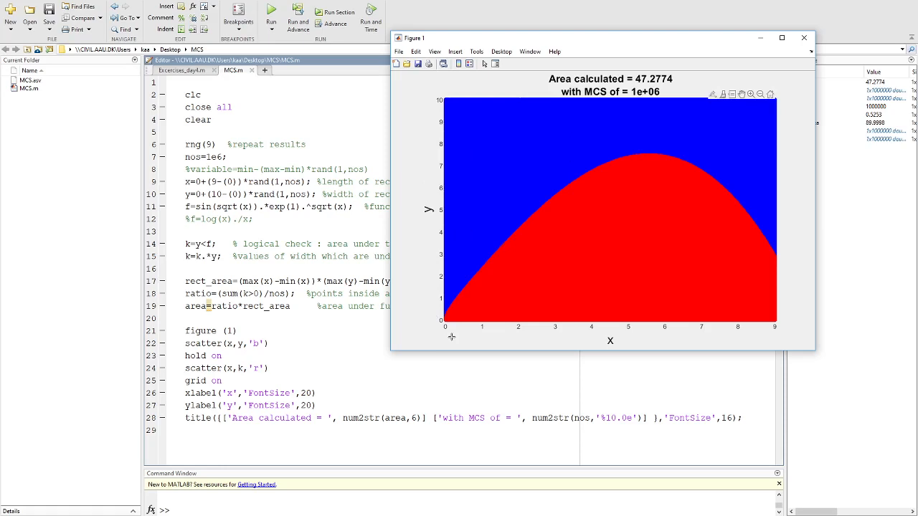
mouse_move(540, 160)
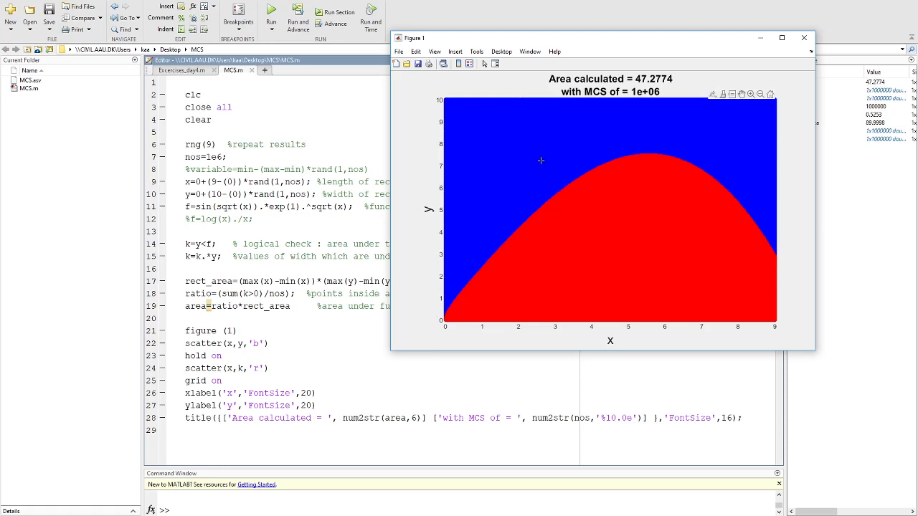
mouse_move(575, 163)
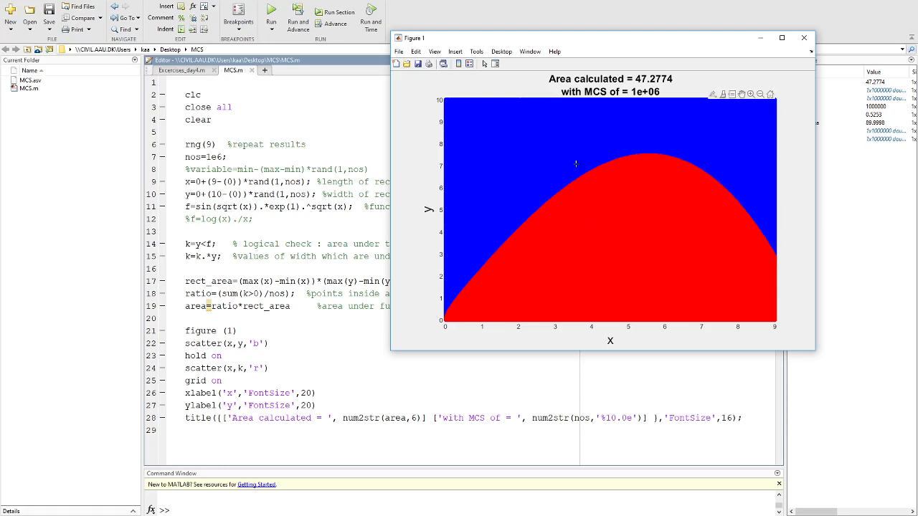
mouse_move(671, 129)
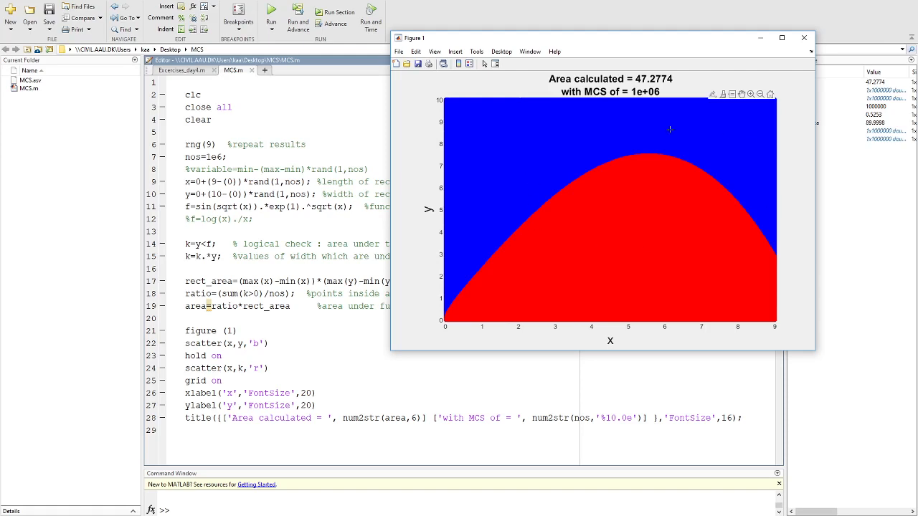
mouse_move(628, 175)
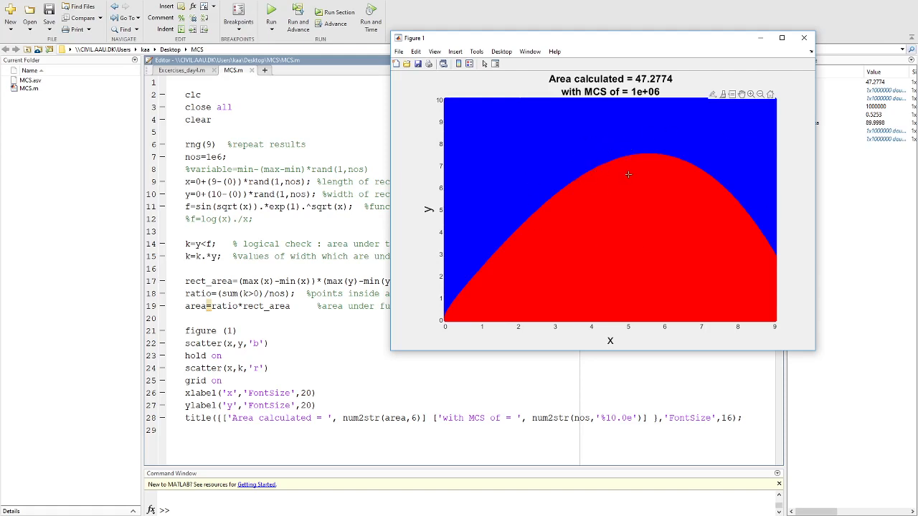
mouse_move(591, 181)
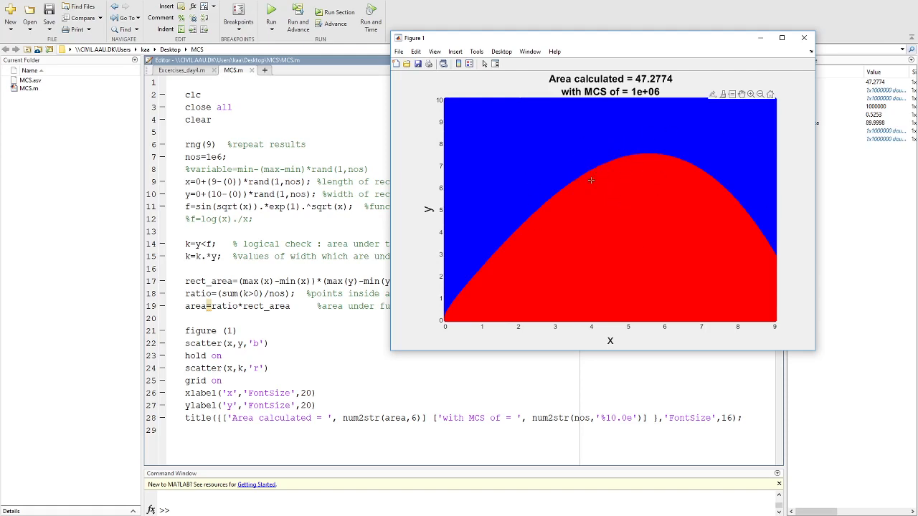
mouse_move(638, 187)
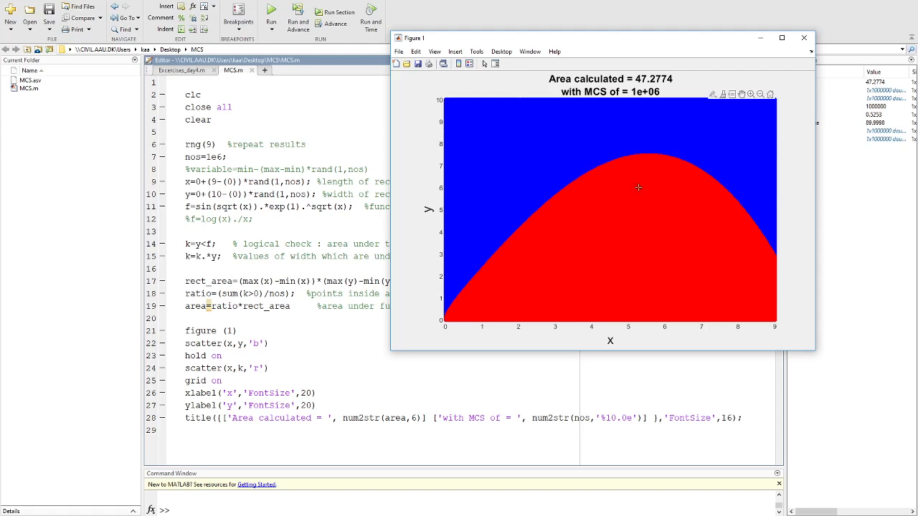
mouse_move(760, 197)
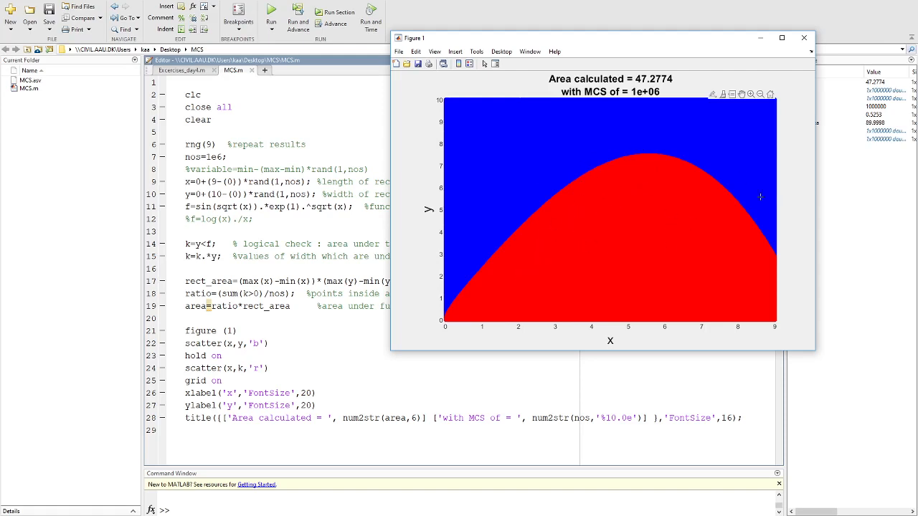
mouse_move(554, 137)
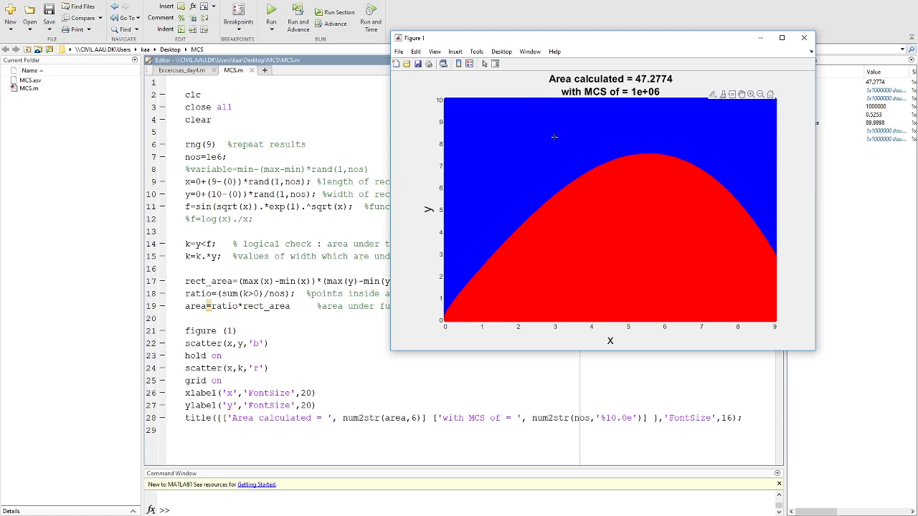
mouse_move(550, 124)
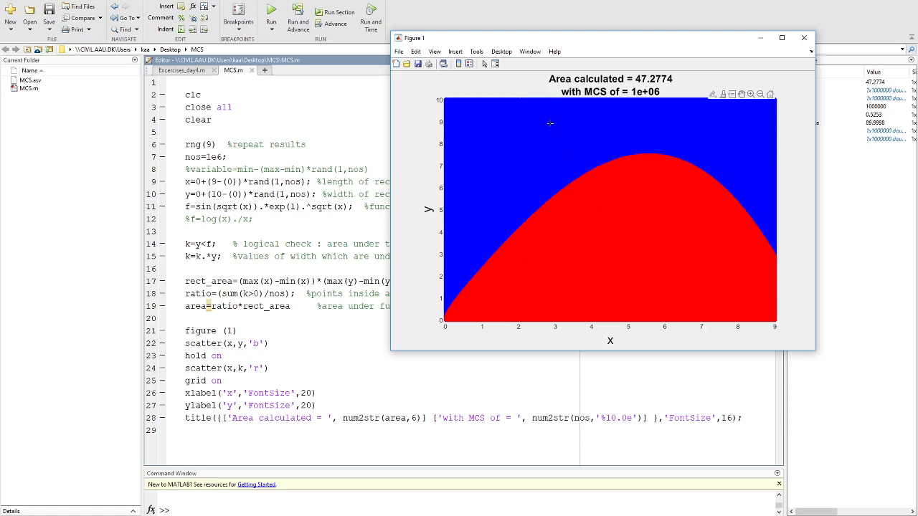
mouse_move(550, 148)
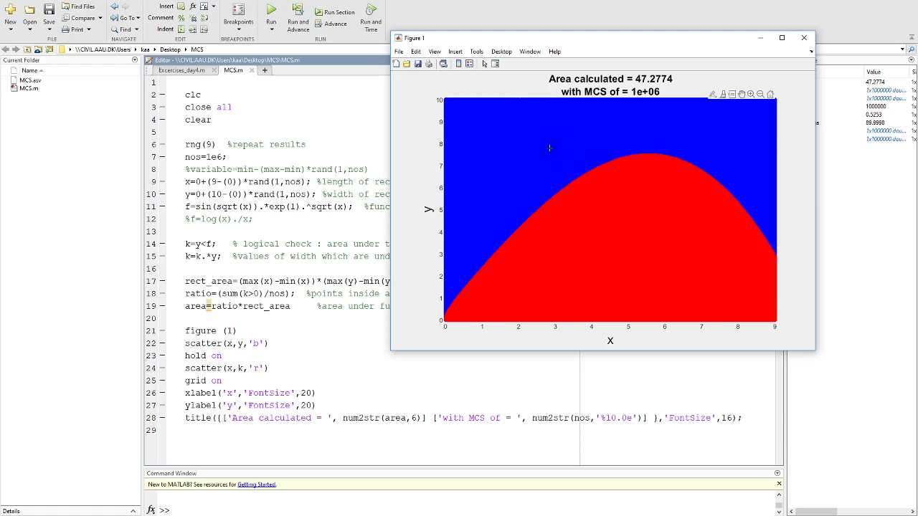
mouse_move(619, 230)
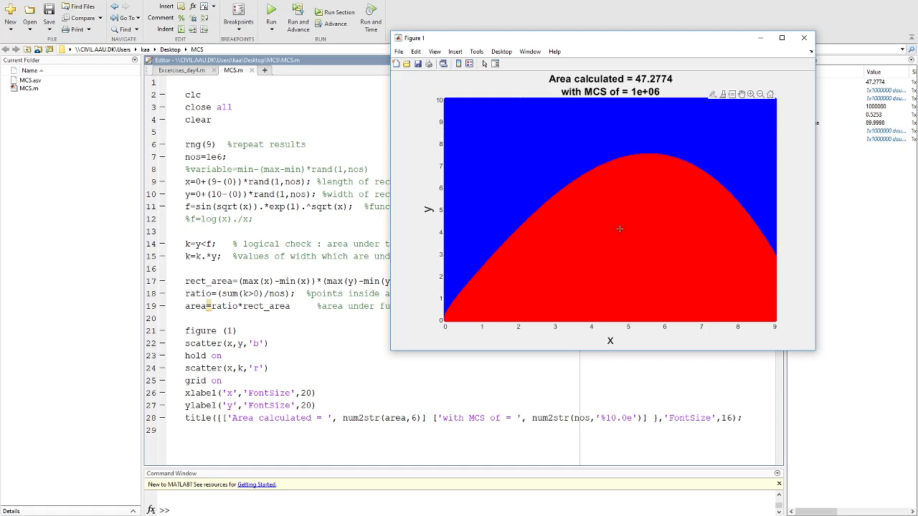
mouse_move(609, 132)
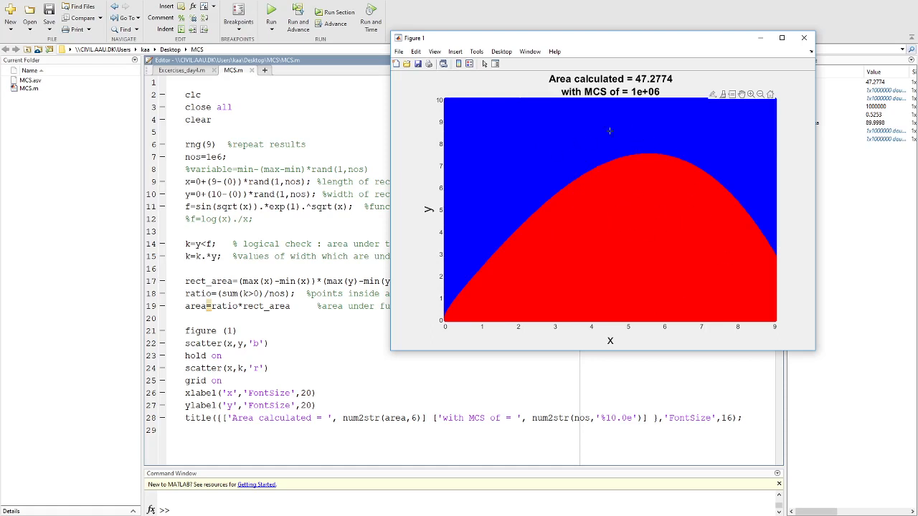
mouse_move(563, 138)
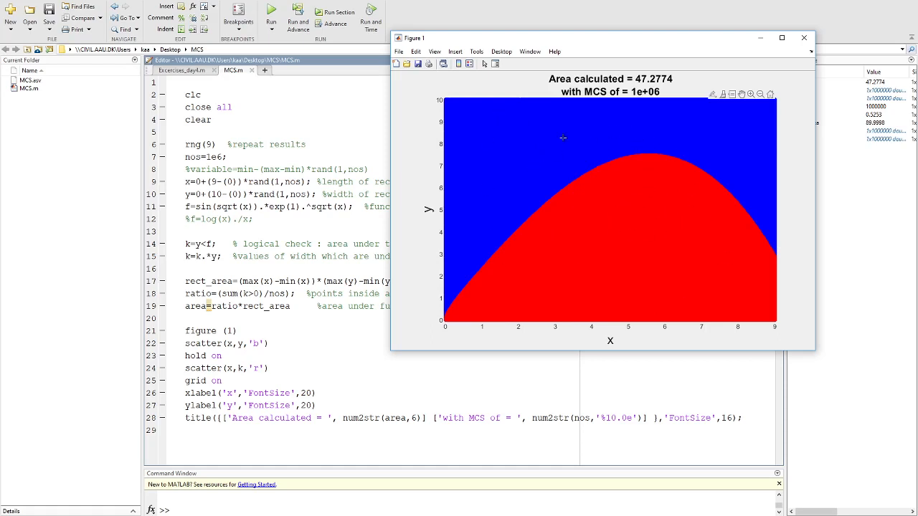
mouse_move(433, 304)
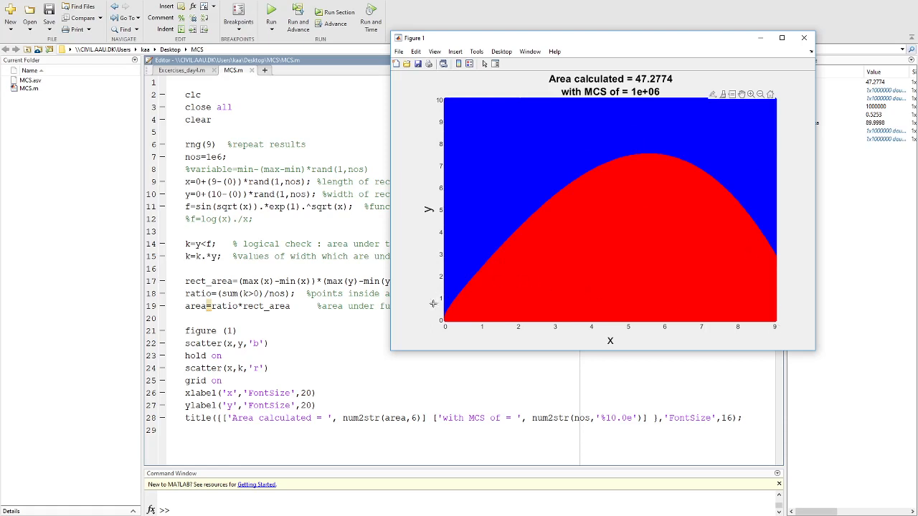
mouse_move(447, 92)
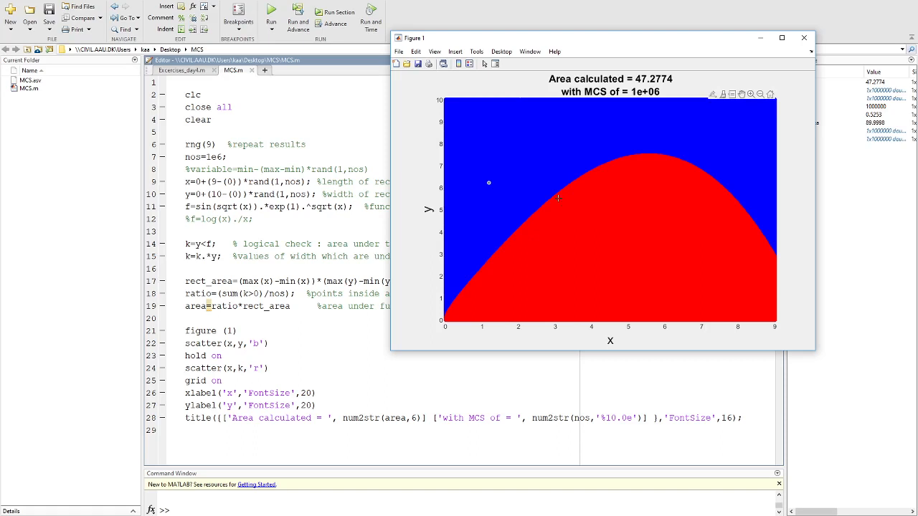
mouse_move(633, 162)
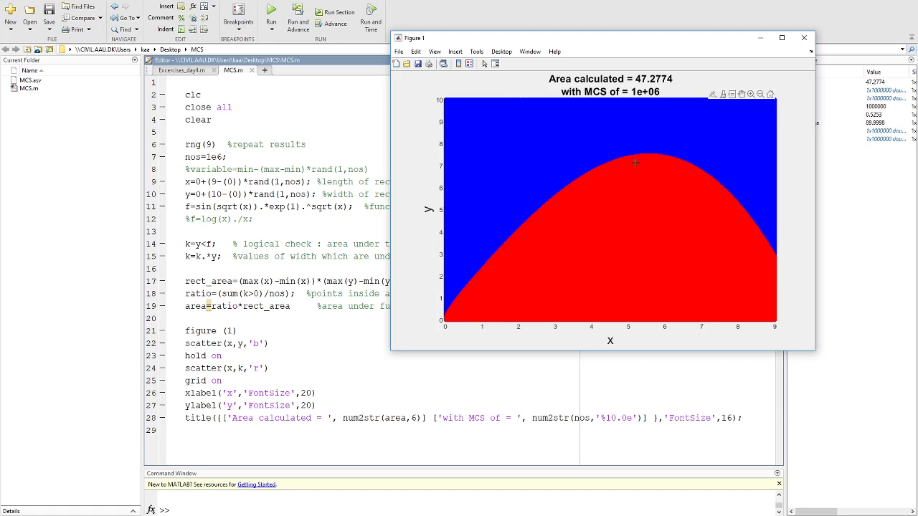
mouse_move(751, 208)
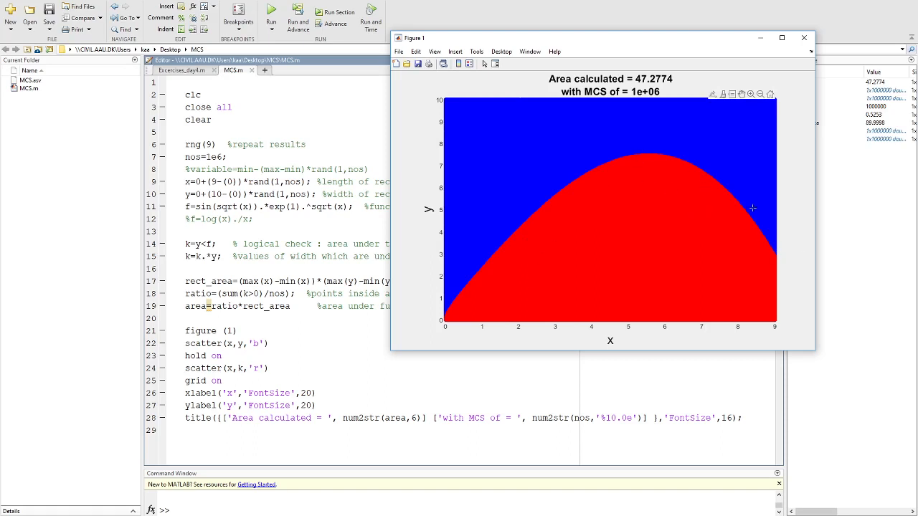
mouse_move(565, 198)
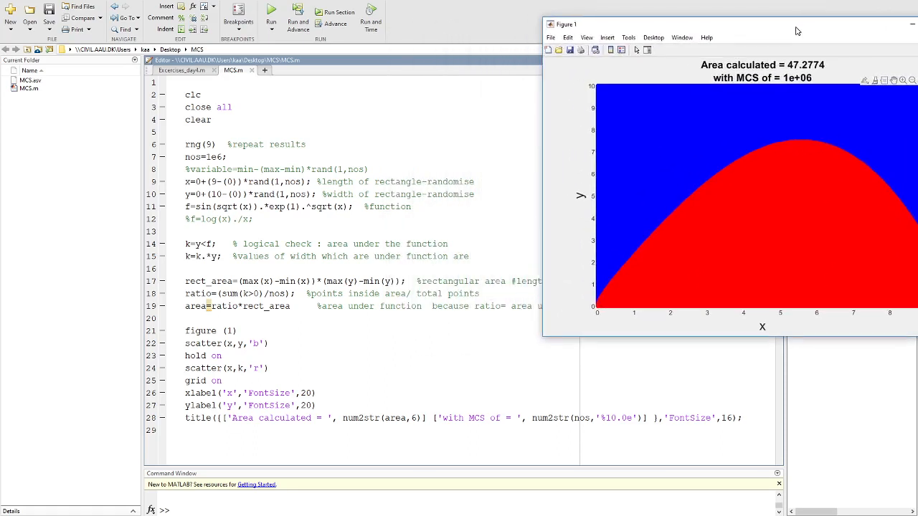
Close the Figure 1 area plot, returning to the MCS.m editor.
click(700, 145)
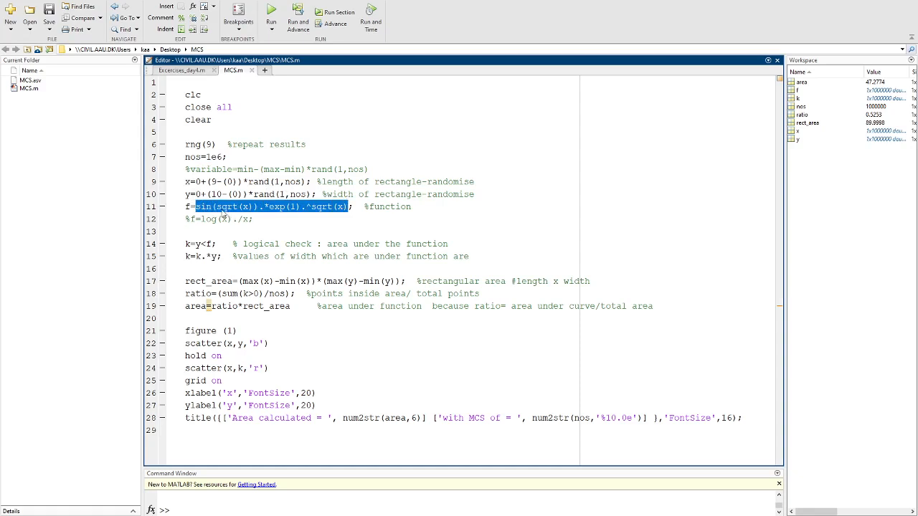
mouse_move(301, 207)
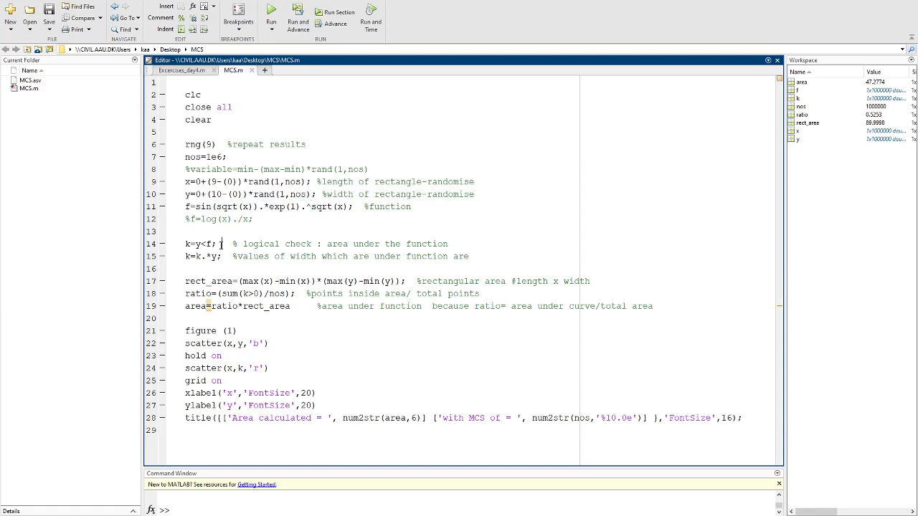
Review lines 14–15 weighting k by y, then view the 1×1000000 k array in the Variables editor.
double_click(198, 244)
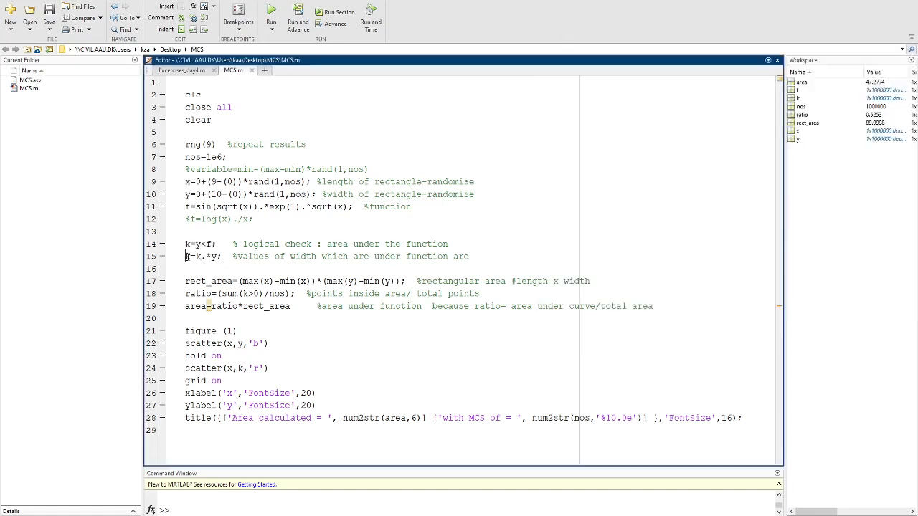
double_click(203, 256)
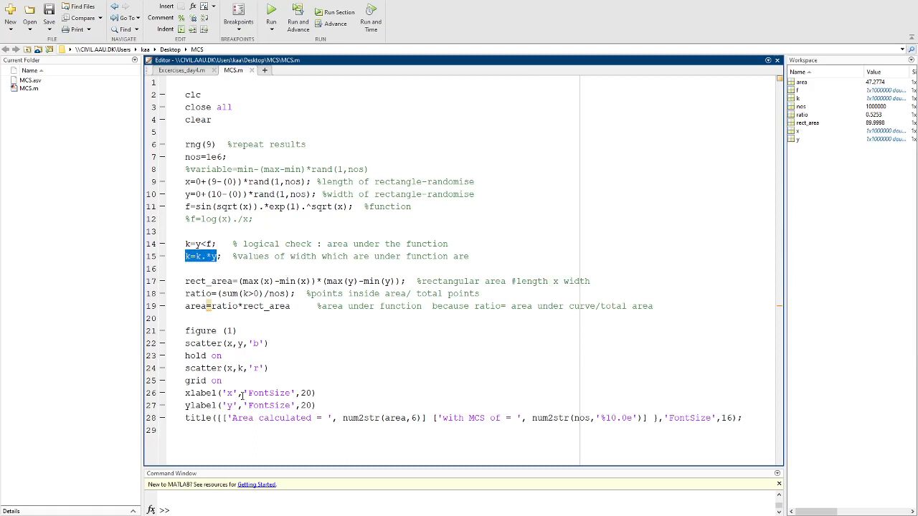
click(271, 15)
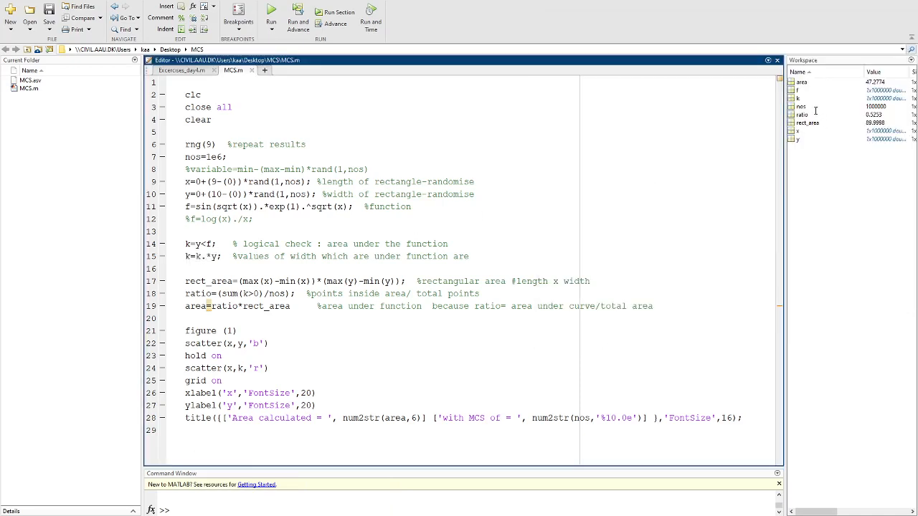
double_click(797, 97)
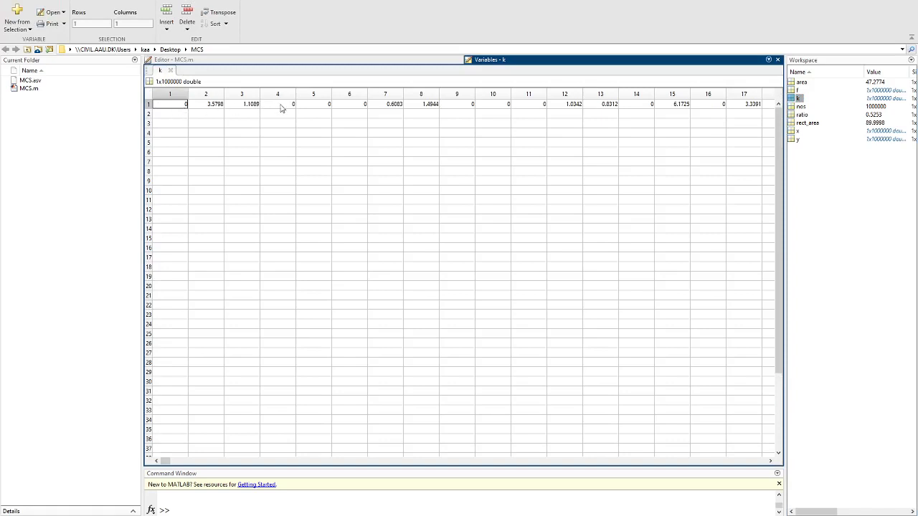
mouse_move(361, 116)
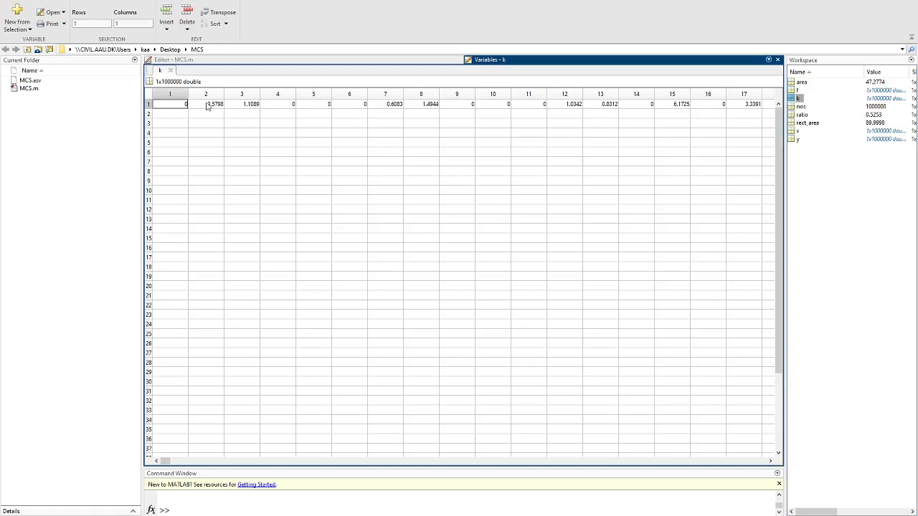
mouse_move(285, 64)
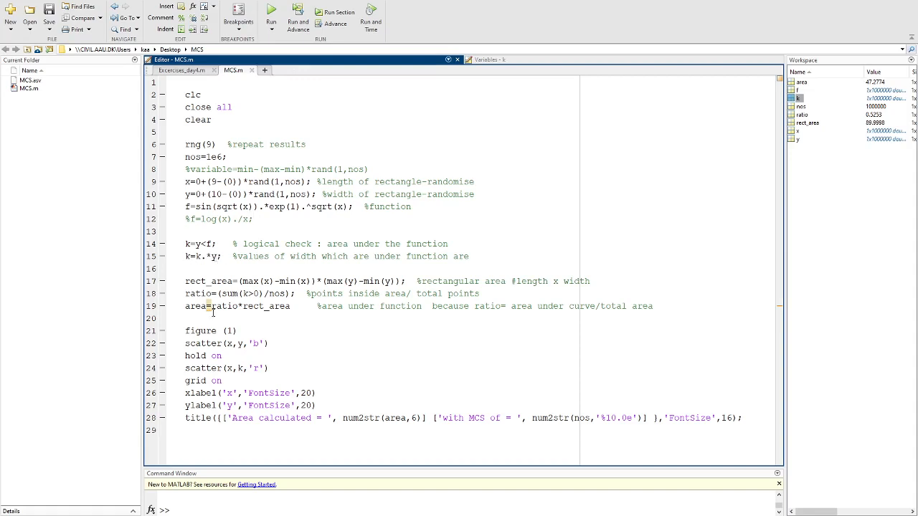
Re-run MCS.m so it redraws the red/blue plot and prints area = 47.2774.
double_click(208, 281)
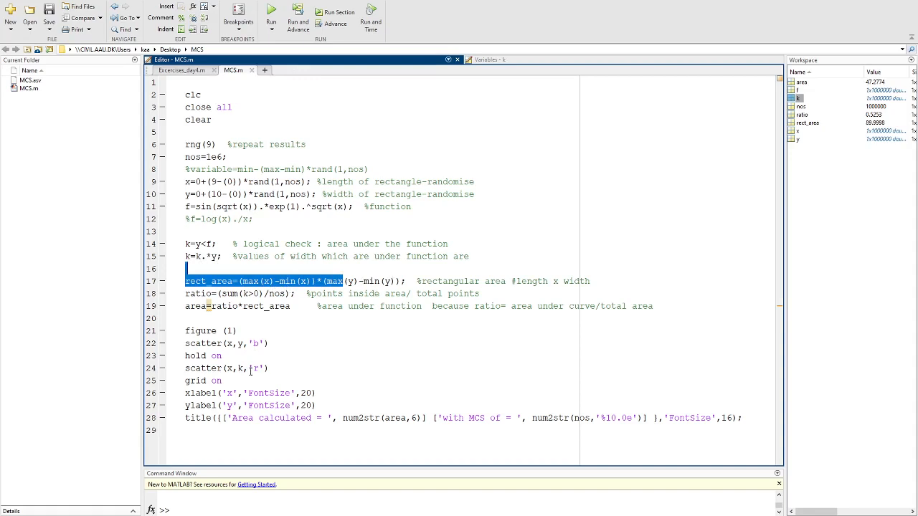
click(271, 13)
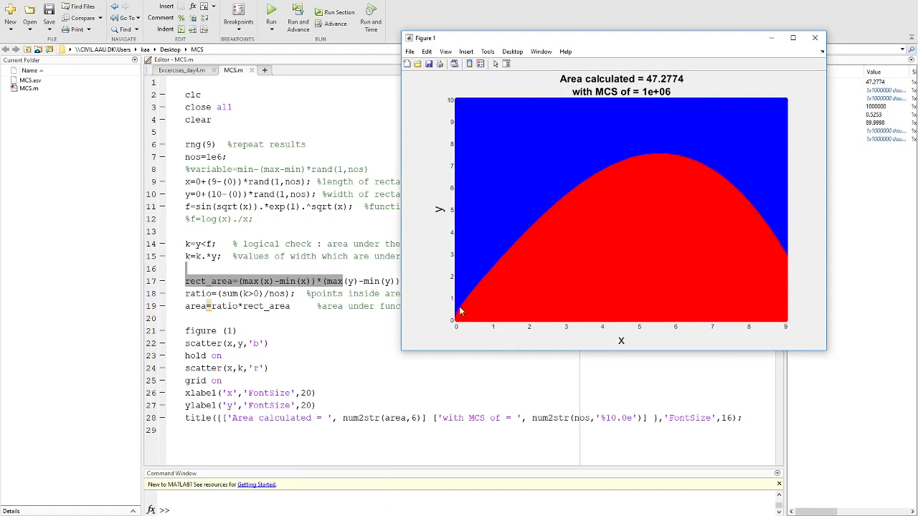
mouse_move(357, 278)
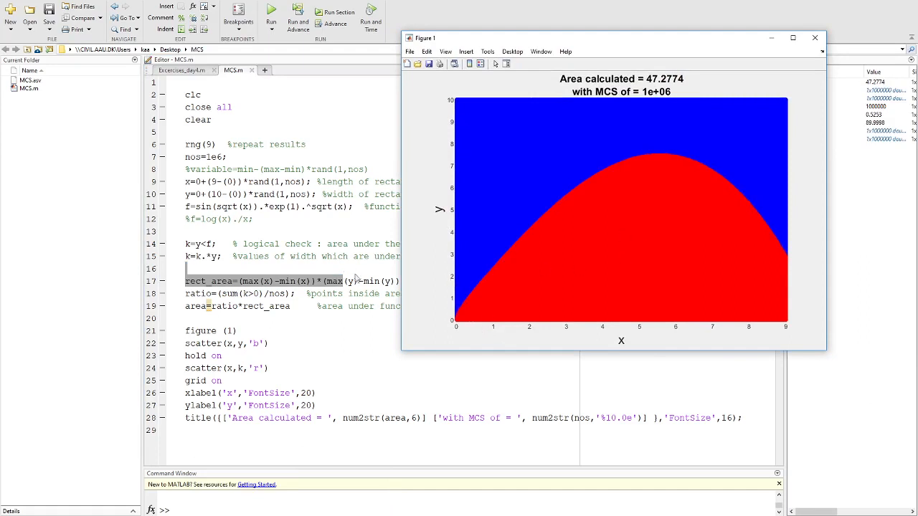
drag(614, 37, 686, 34)
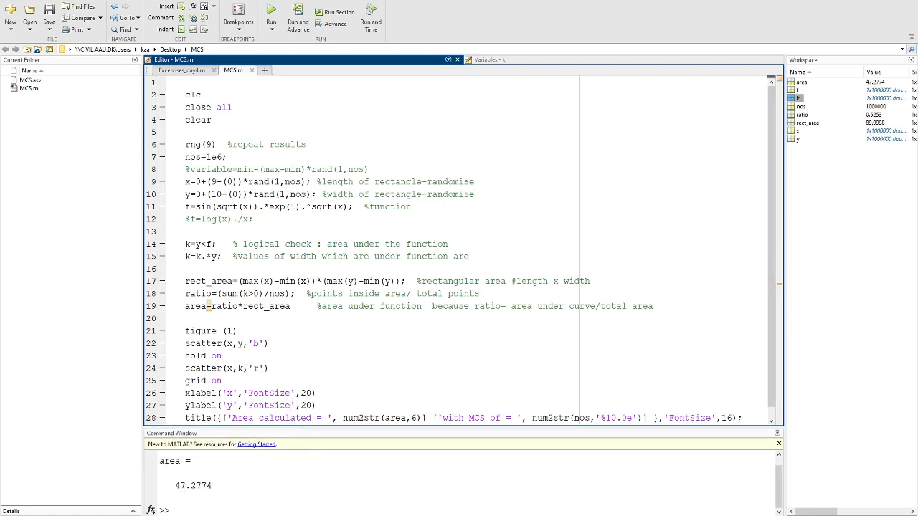
Change nos on line 7 from 1e6 to 1e3 and rerun, giving area 48.4148.
scroll(down, 3)
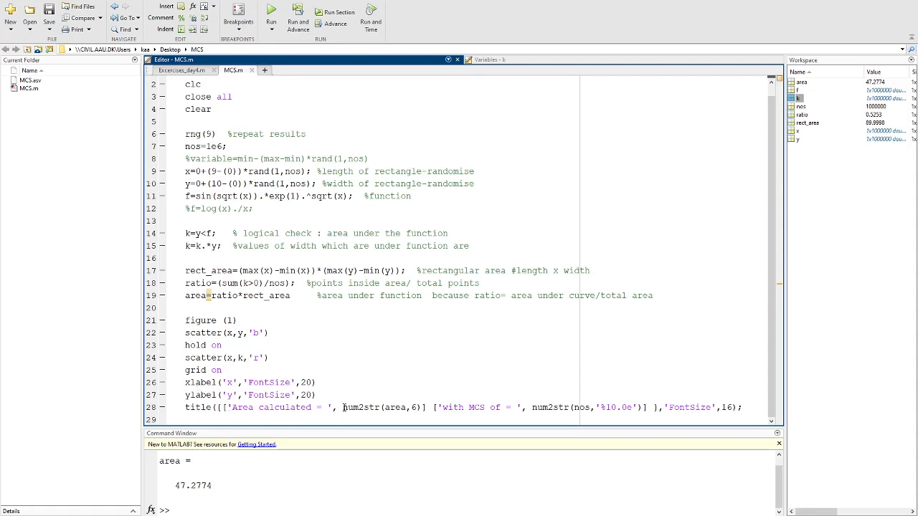
double_click(373, 407)
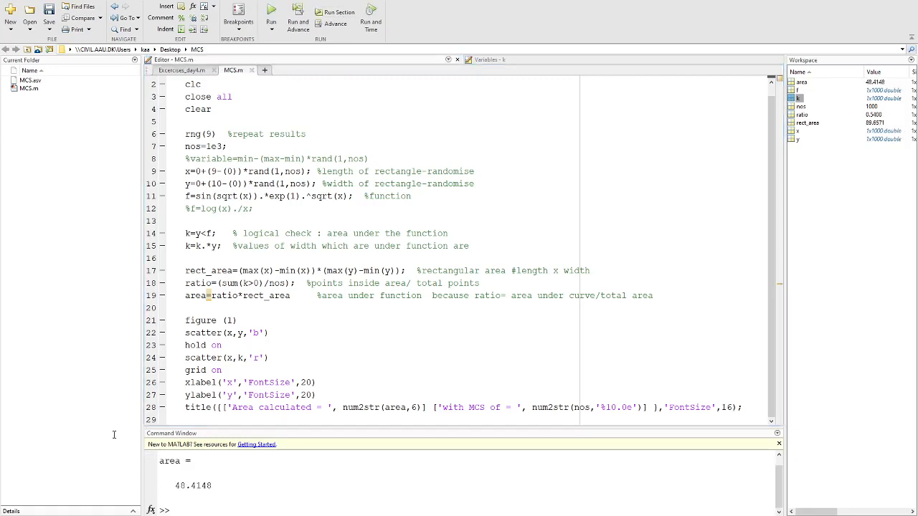
click(271, 16)
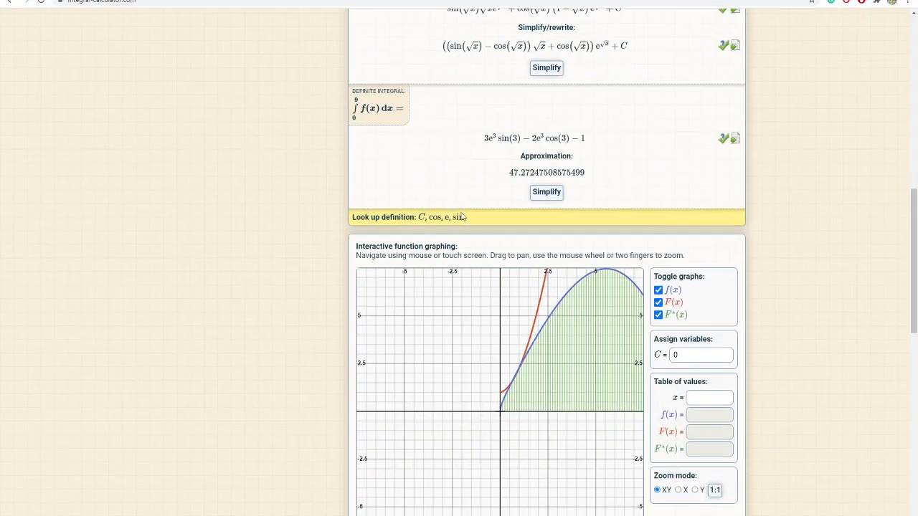
Integrate ln(x)/x from 1 to 10 in Integral Calculator, getting ln²(10)/2 ≈ 2.65095.
scroll(down, 3)
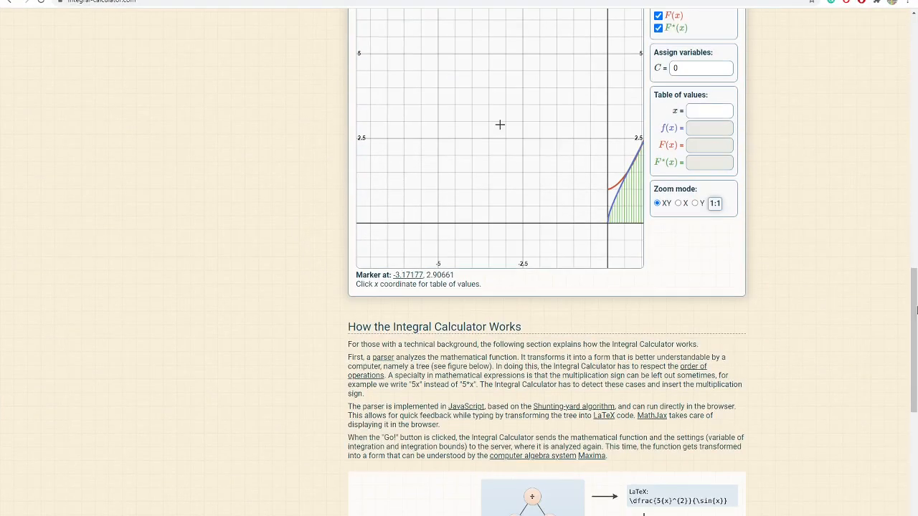
scroll(up, 3)
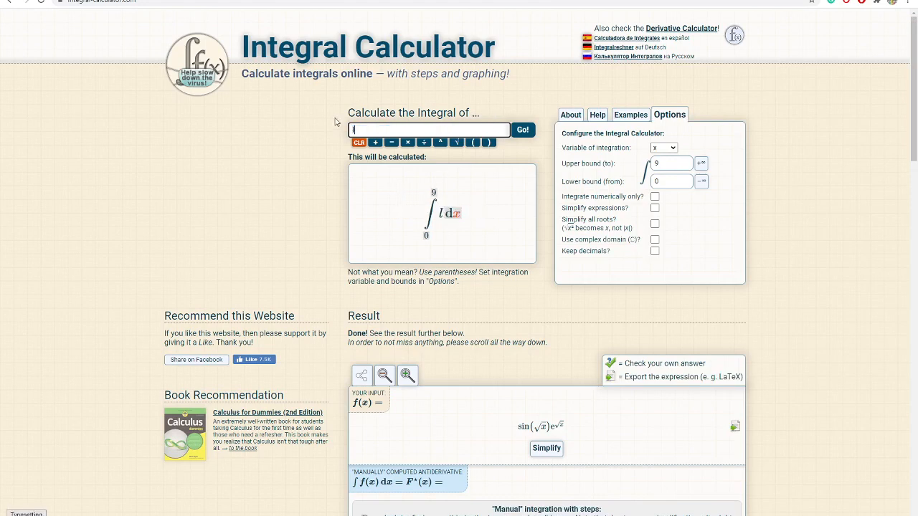
text(ln(x)/x)
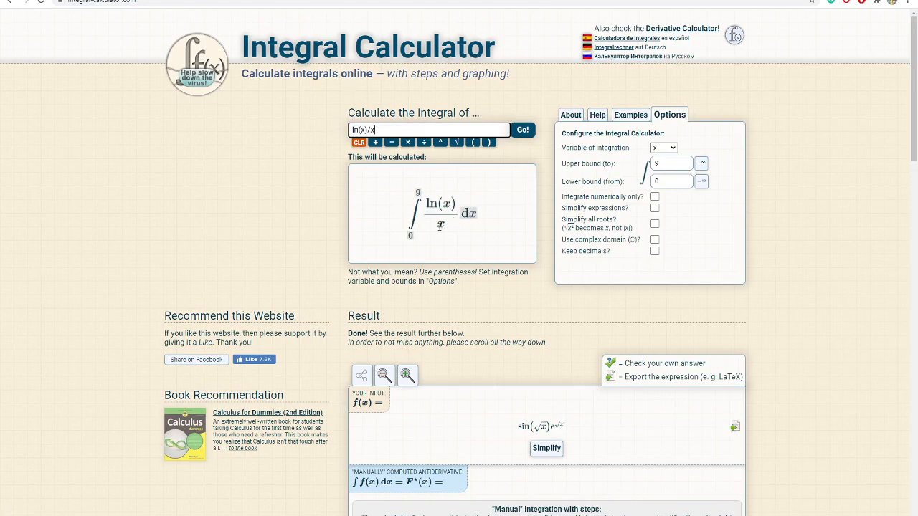
click(671, 181)
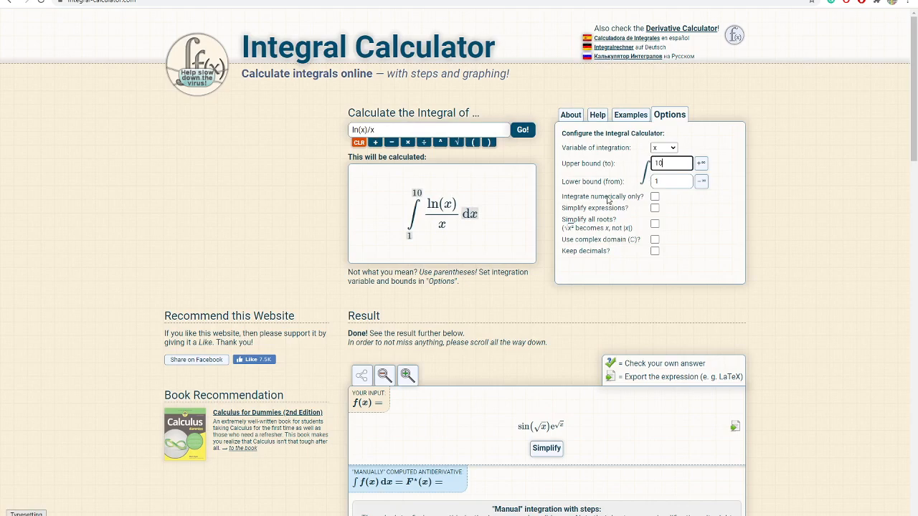
scroll(down, 3)
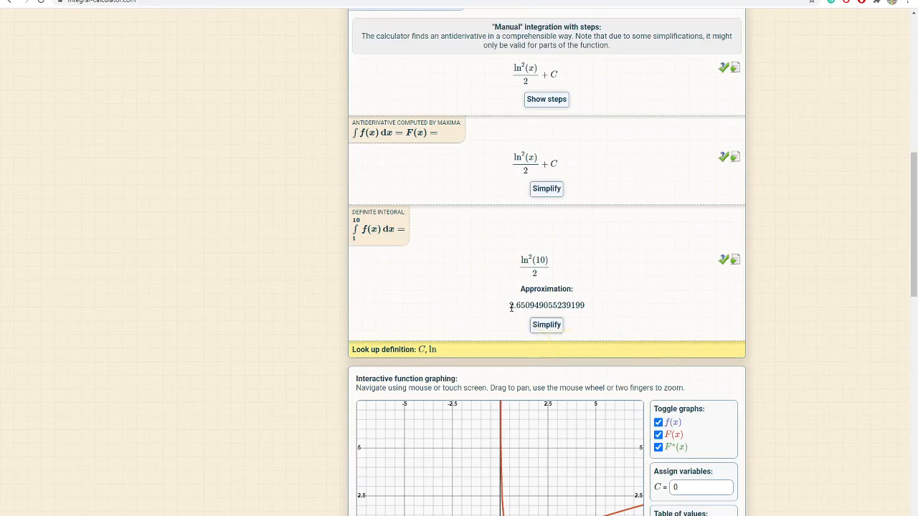
double_click(515, 304)
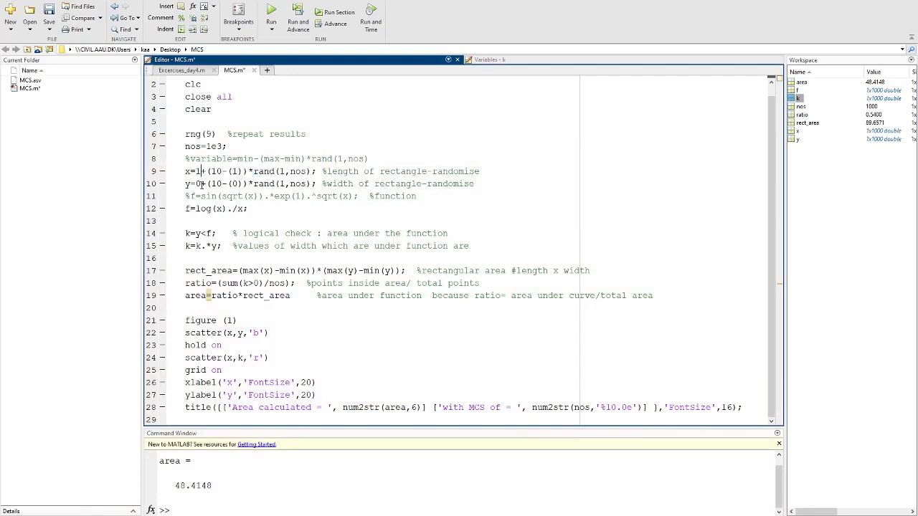
Edit line 9 to x=1+(10-1)*rand(1,nos) and switch f to log(x)./x.
double_click(215, 183)
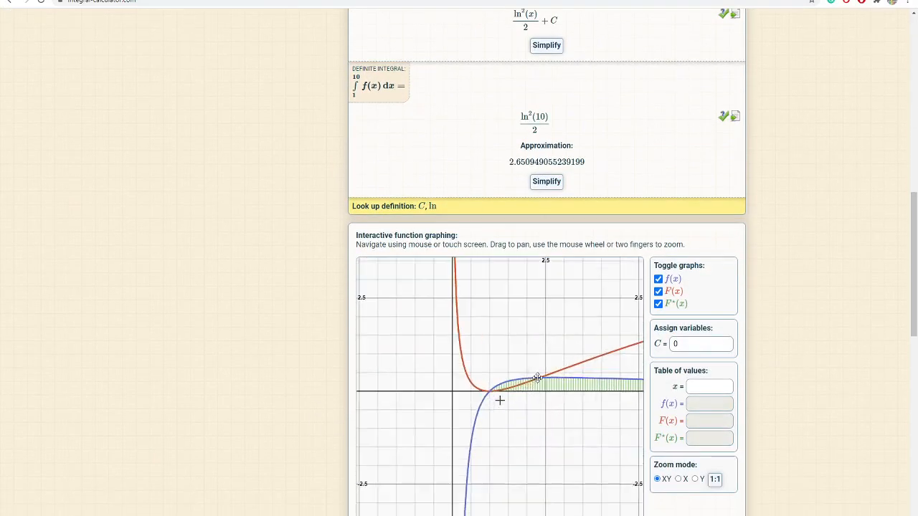
Scroll to the ≈2.65095 definite-integral result and its shaded ln(x)/x graph.
scroll(down, 3)
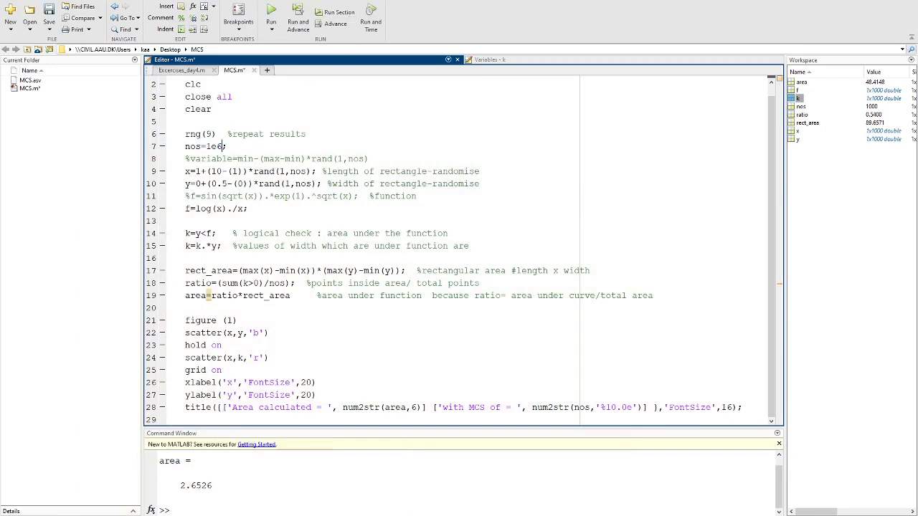
Rerun with y sampled up to 0.5 and nos=1e6, reporting area calculated = 2.65261.
click(269, 12)
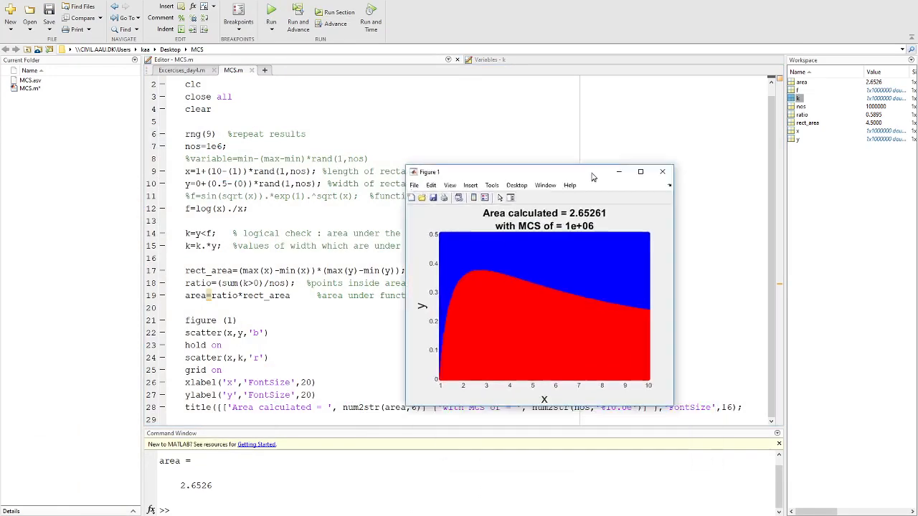